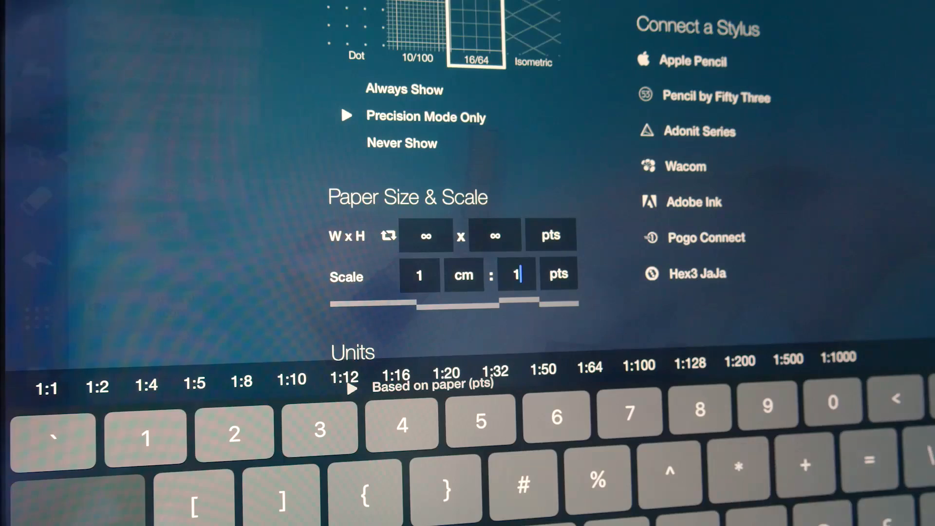
# Step: Enter 23 points per centimetre as the custom paper scale
pyautogui.write('23')
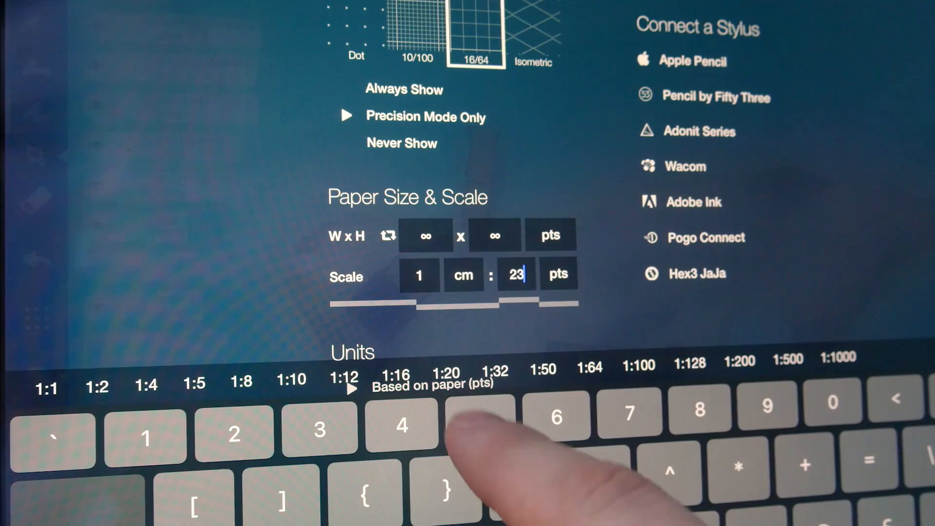
pyautogui.write('5')
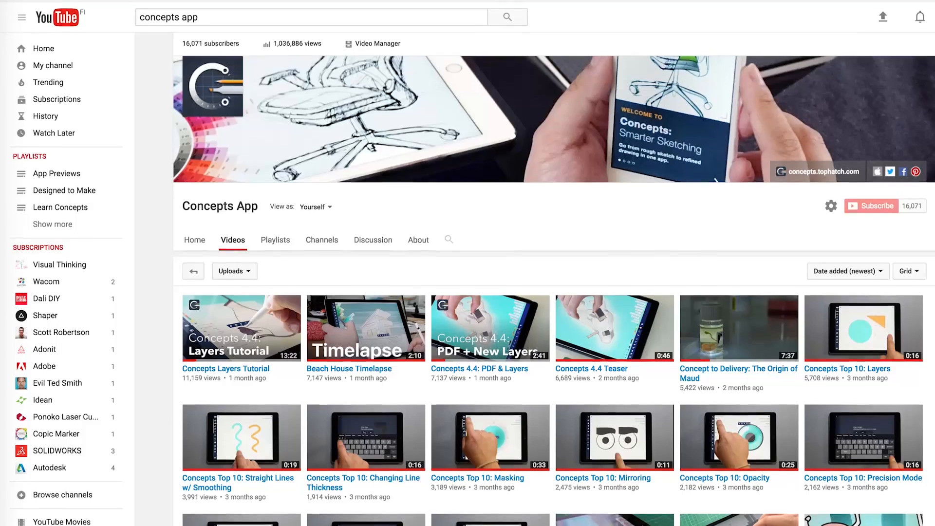
# Step: Scroll through the Concepts App channel's uploaded videos on YouTube
pyautogui.scroll(-3)
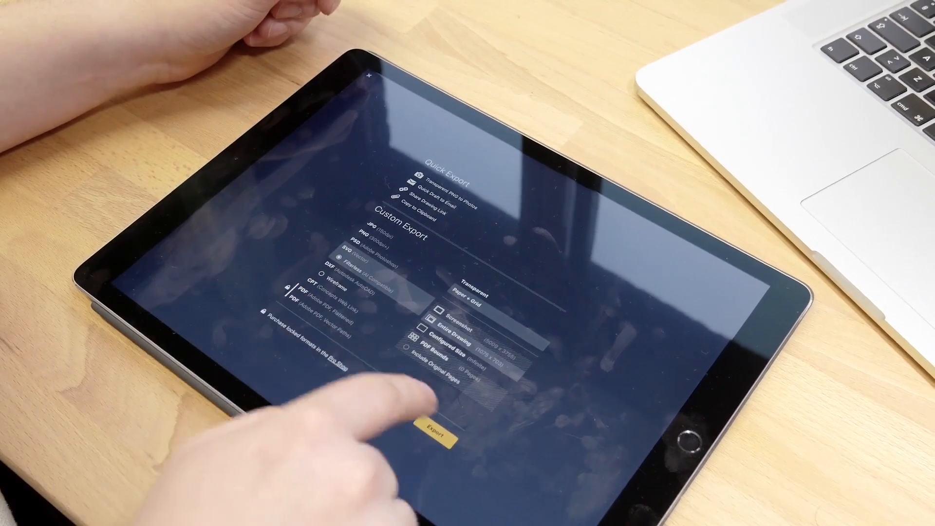
# Step: Export the contour drawing using the SVG custom export format
pyautogui.click(440, 434)
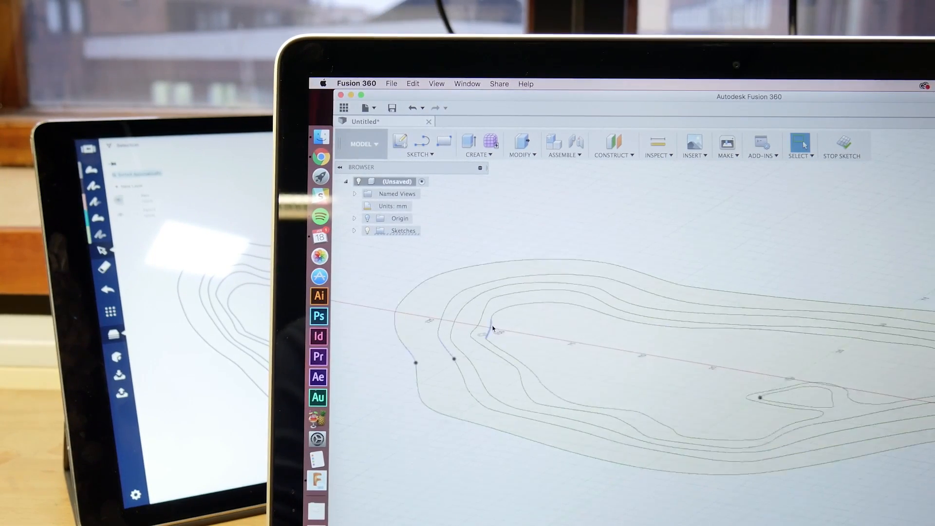
# Step: Extrude the imported island contour profile 6 mm as a joined solid
pyautogui.click(477, 143)
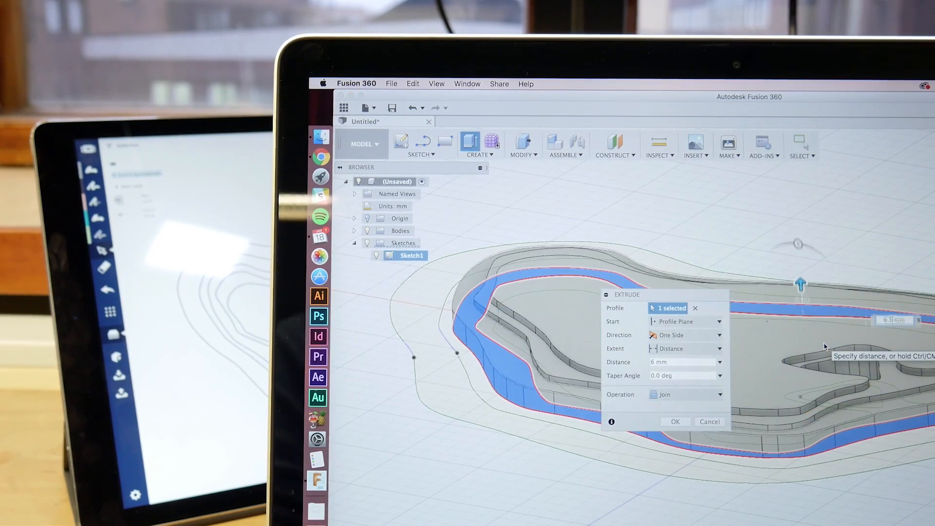
pyautogui.click(674, 422)
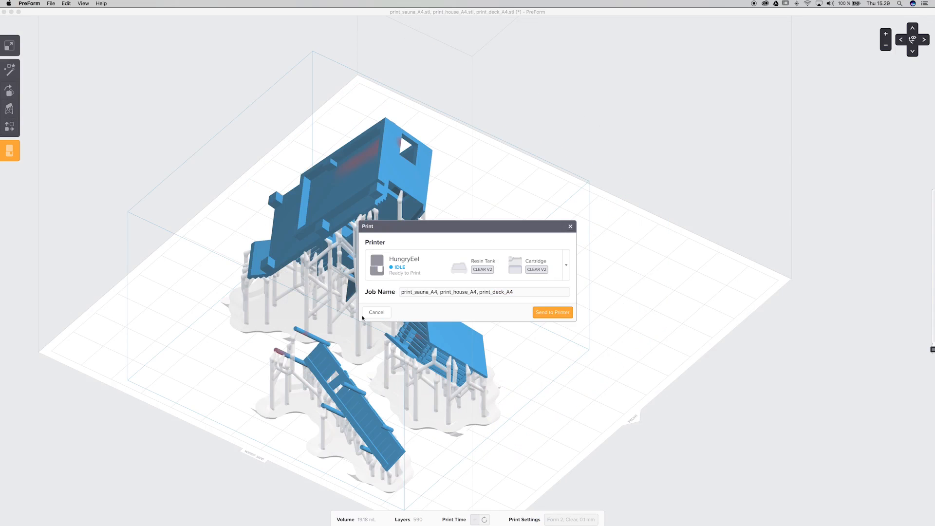
# Step: Cancel the print job for the sauna, house and deck models
pyautogui.click(376, 311)
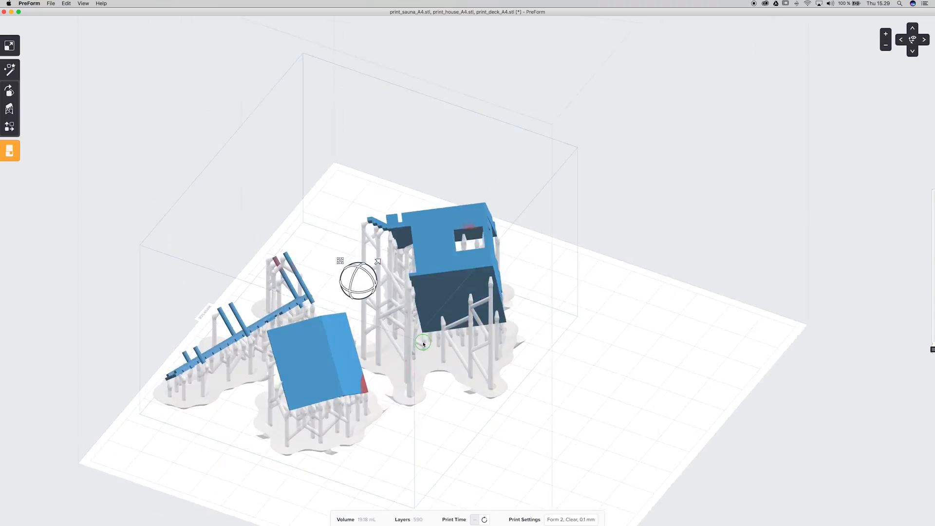